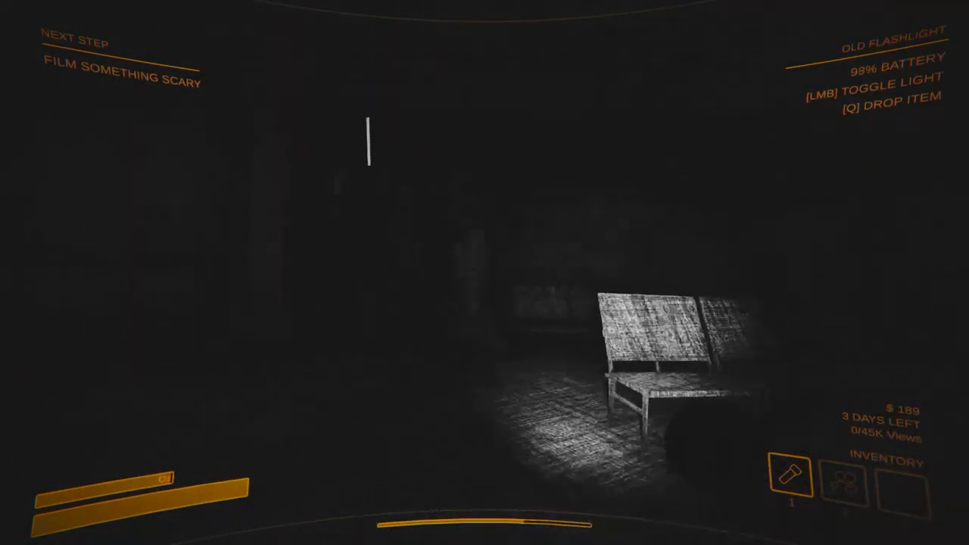
mouse_move(485, 273)
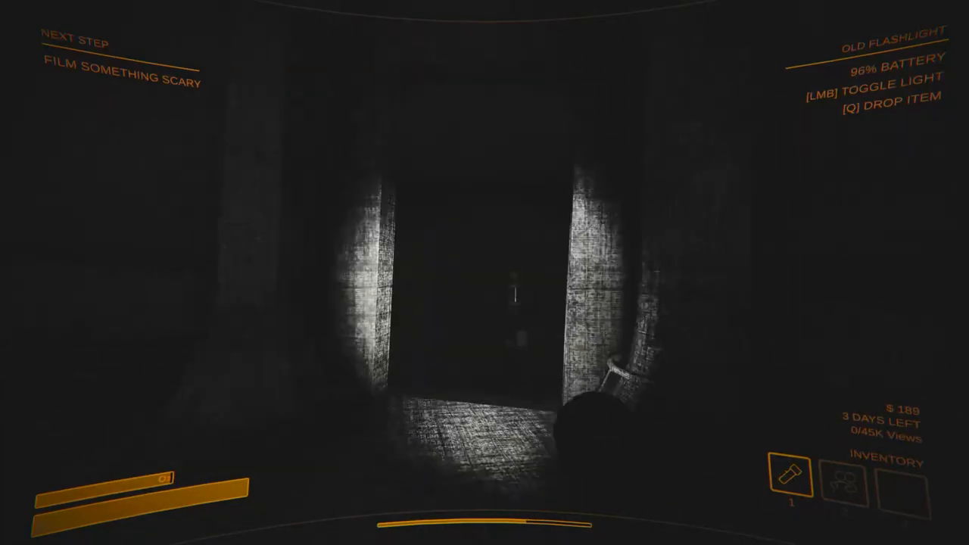
mouse_move(484, 272)
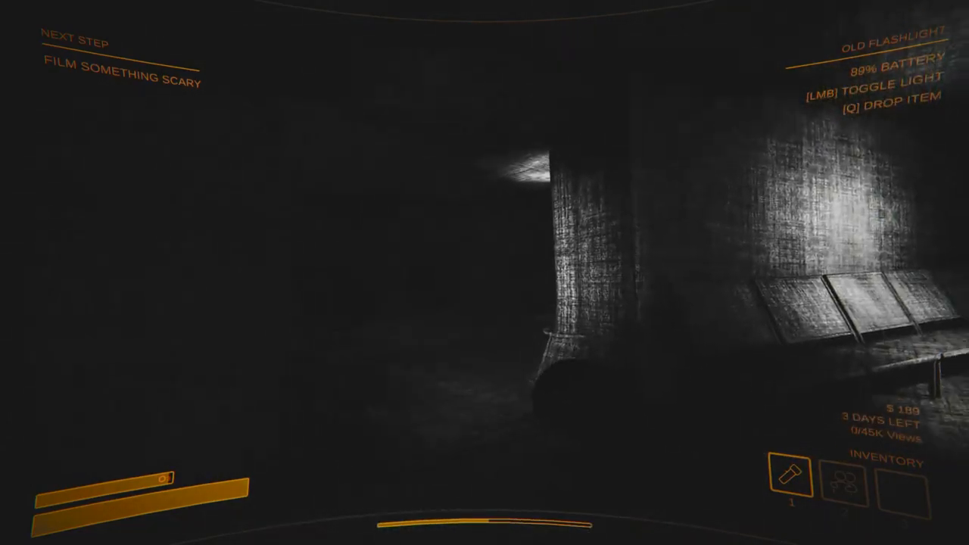
mouse_move(484, 272)
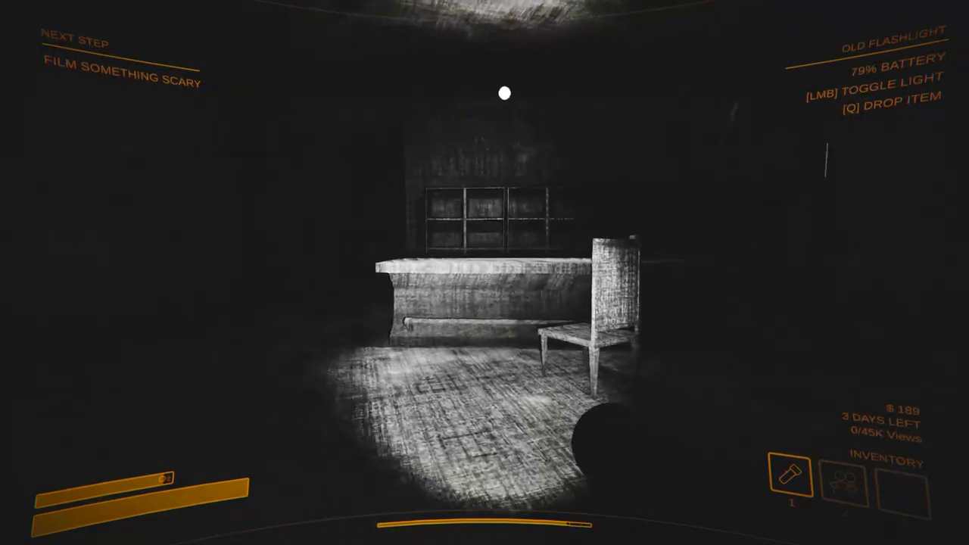
mouse_move(484, 273)
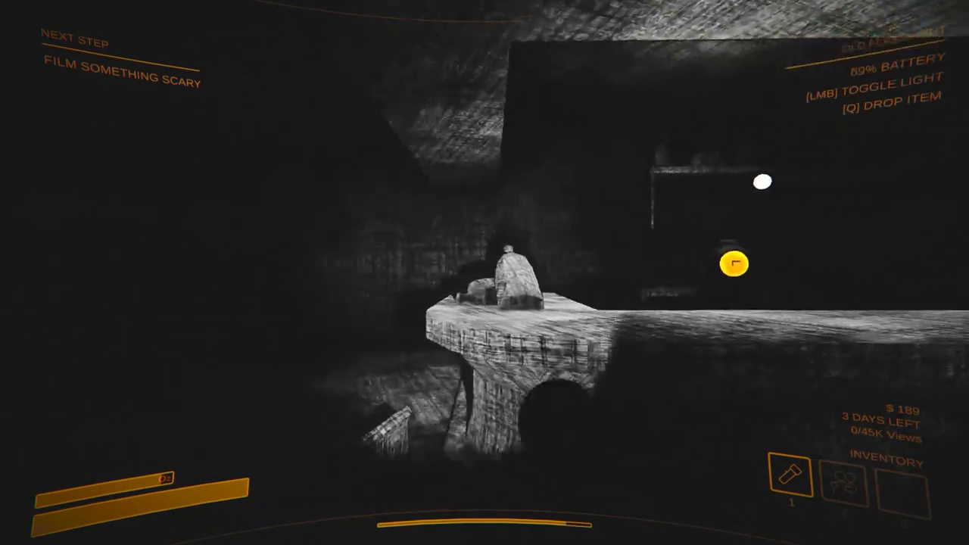
mouse_move(484, 272)
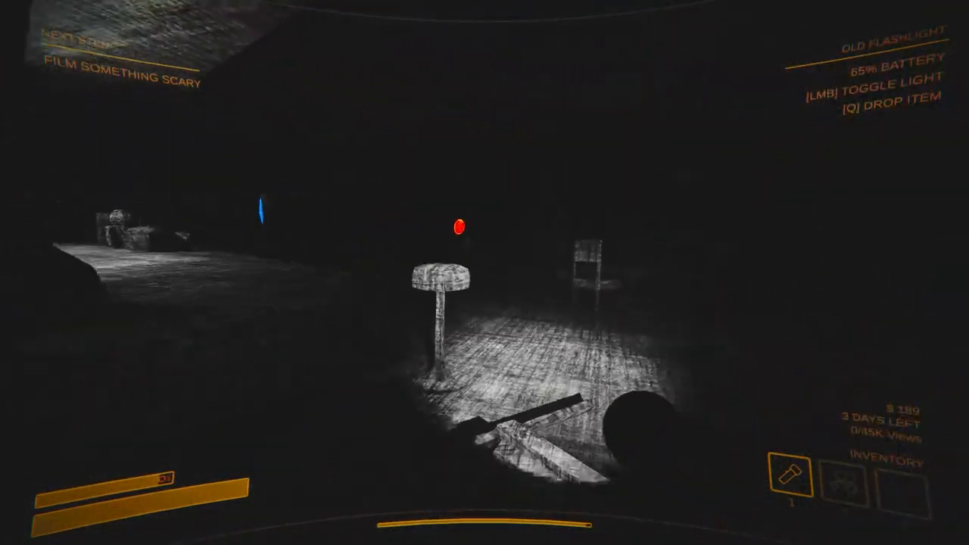
mouse_move(484, 273)
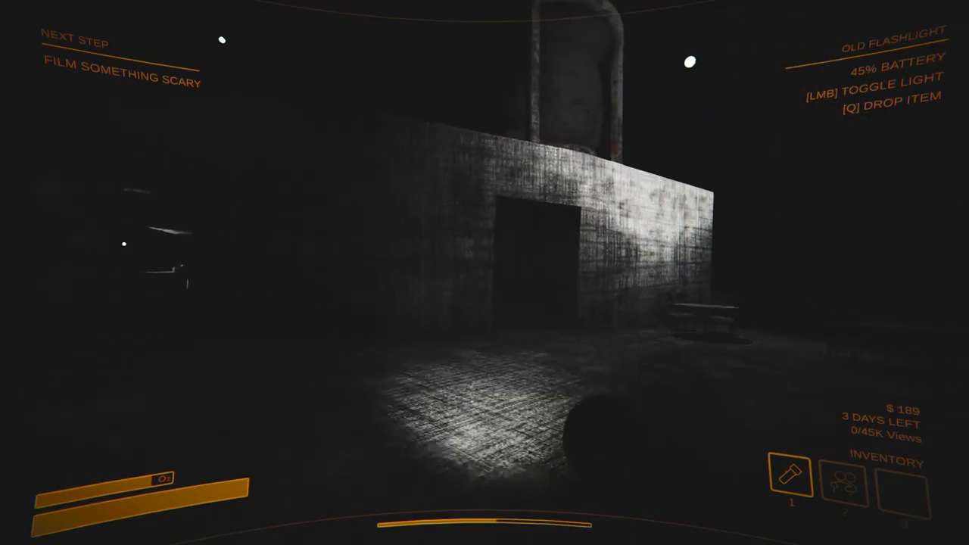
mouse_move(484, 273)
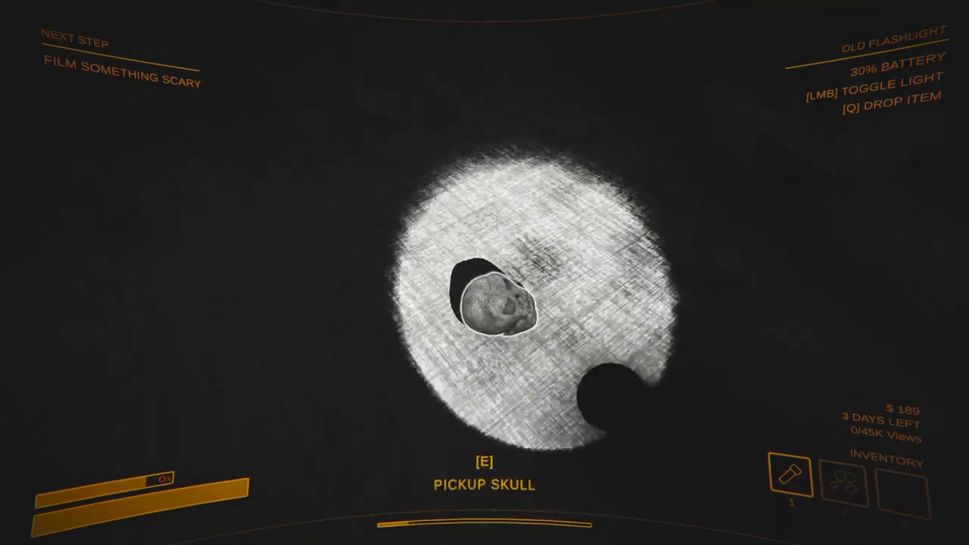
Pick up the skull and the How to Hug sign while toggling the flashlight in the dark facility.
key("e")
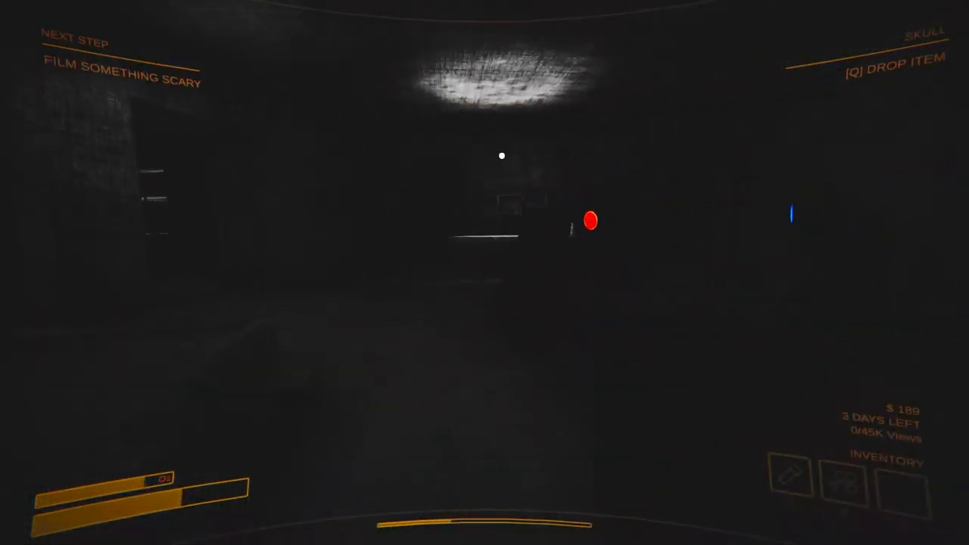
left_click(484, 273)
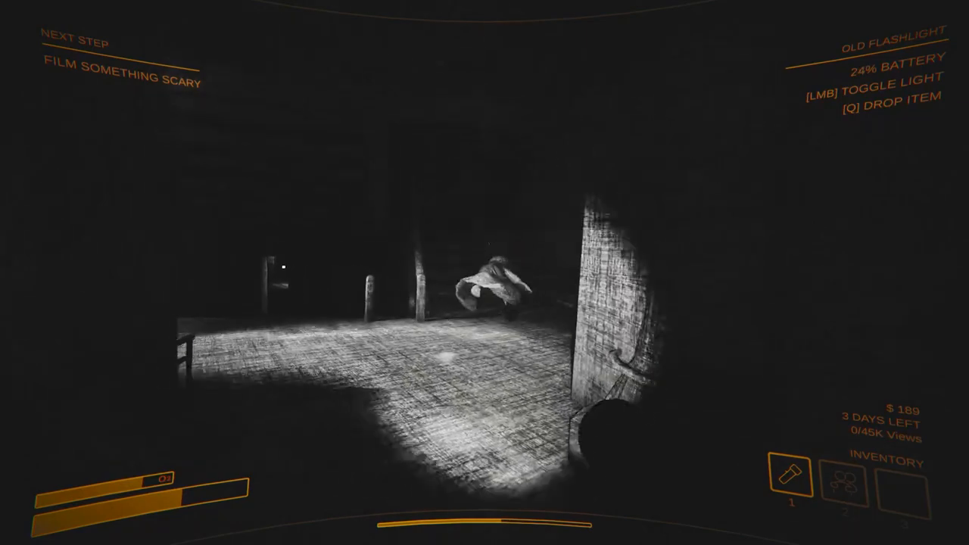
mouse_move(485, 272)
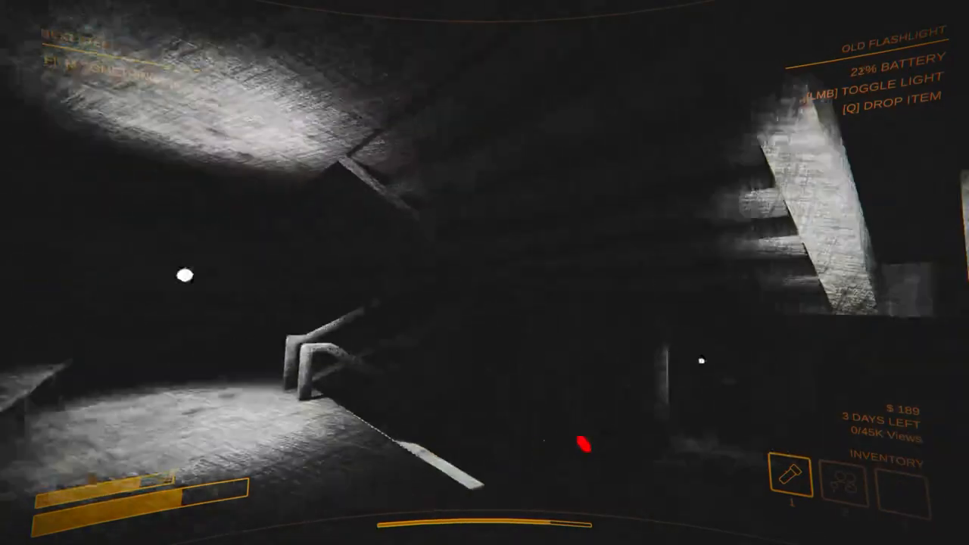
mouse_move(485, 272)
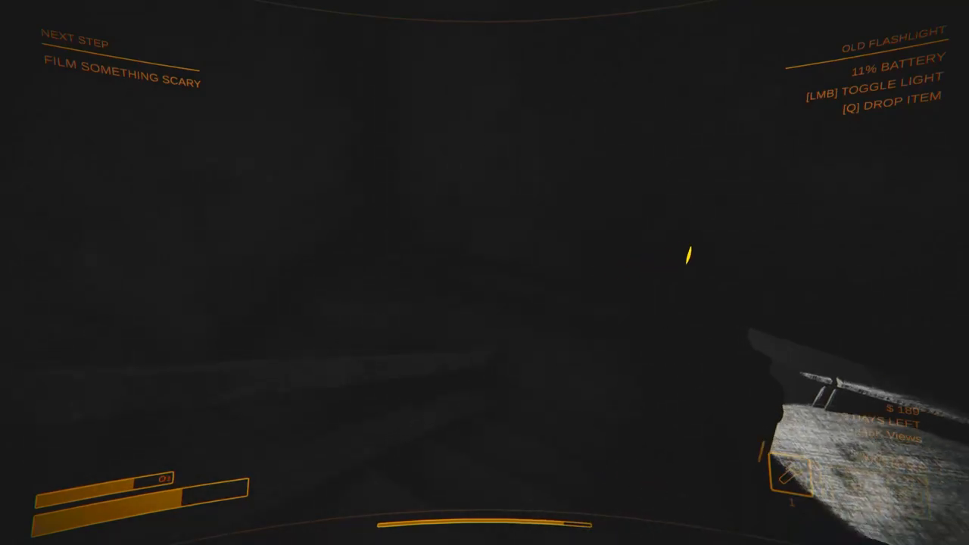
left_click(485, 272)
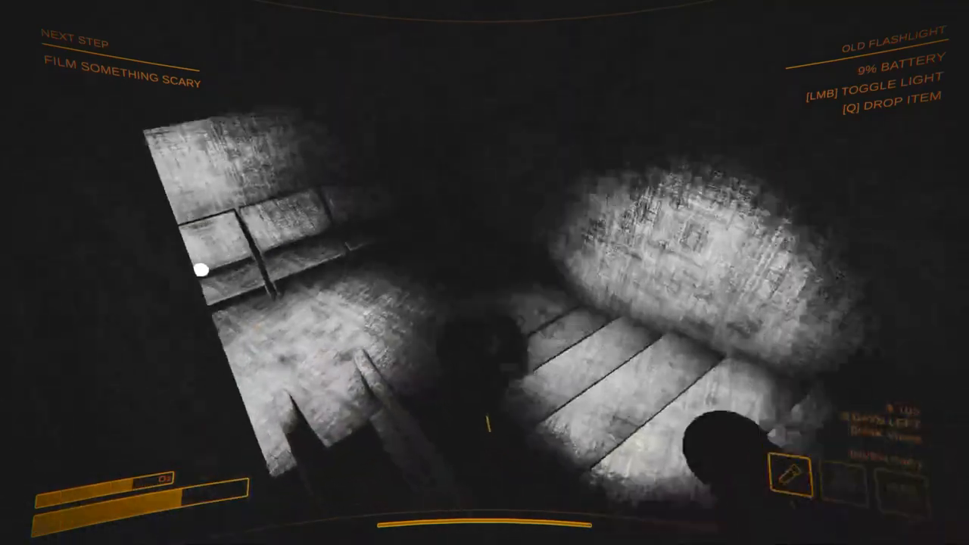
mouse_move(484, 272)
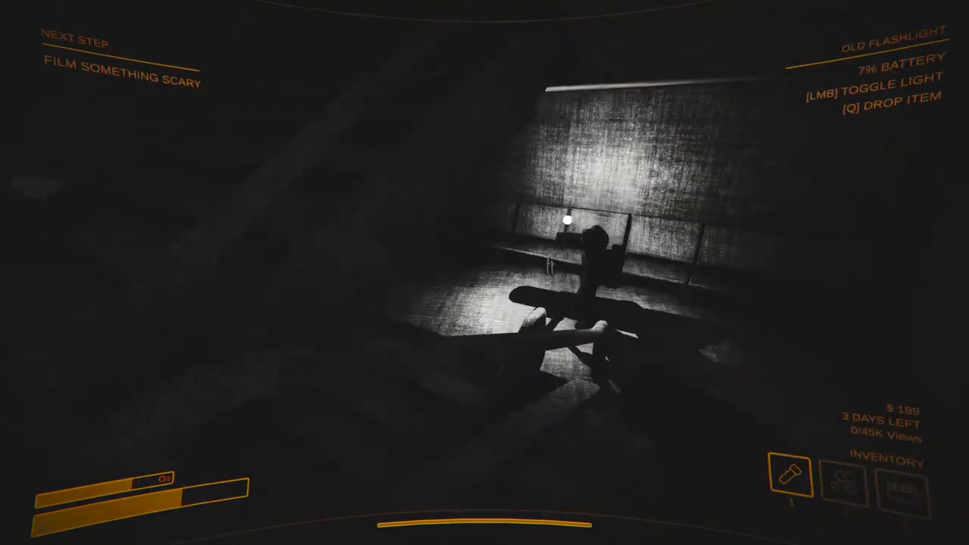
mouse_move(484, 272)
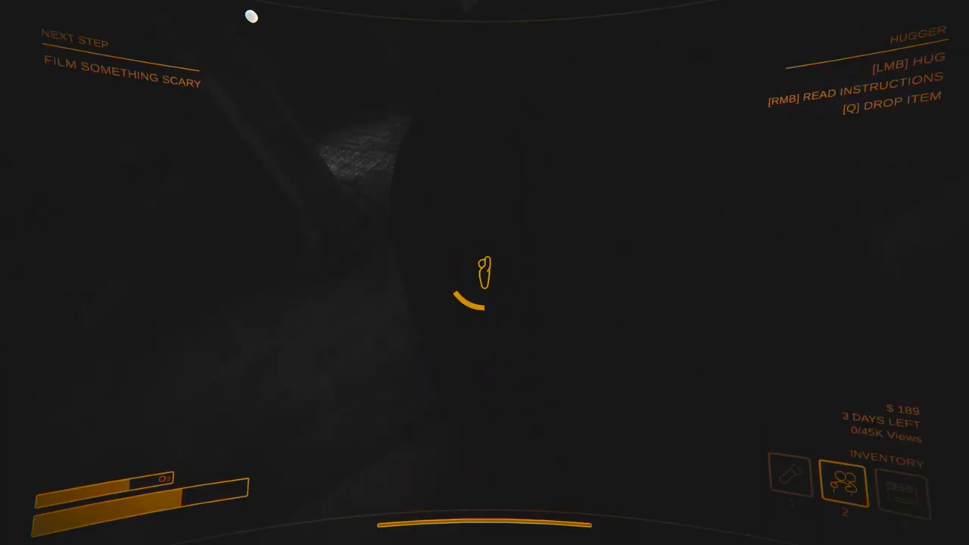
mouse_move(485, 272)
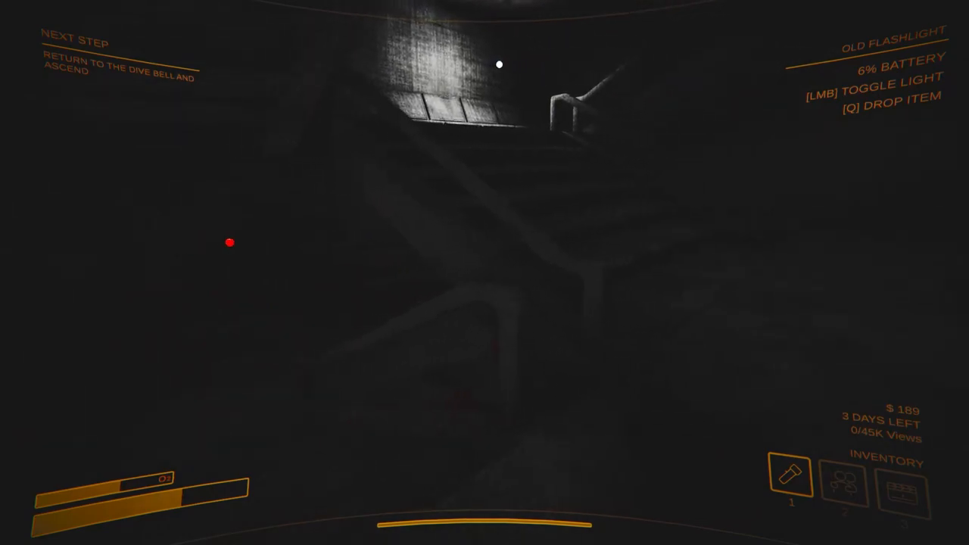
mouse_move(484, 273)
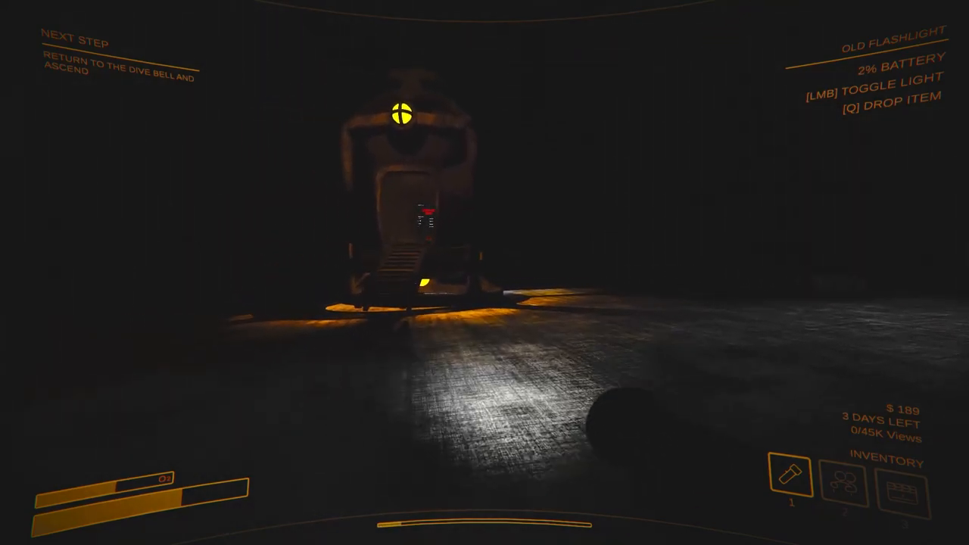
left_click(485, 273)
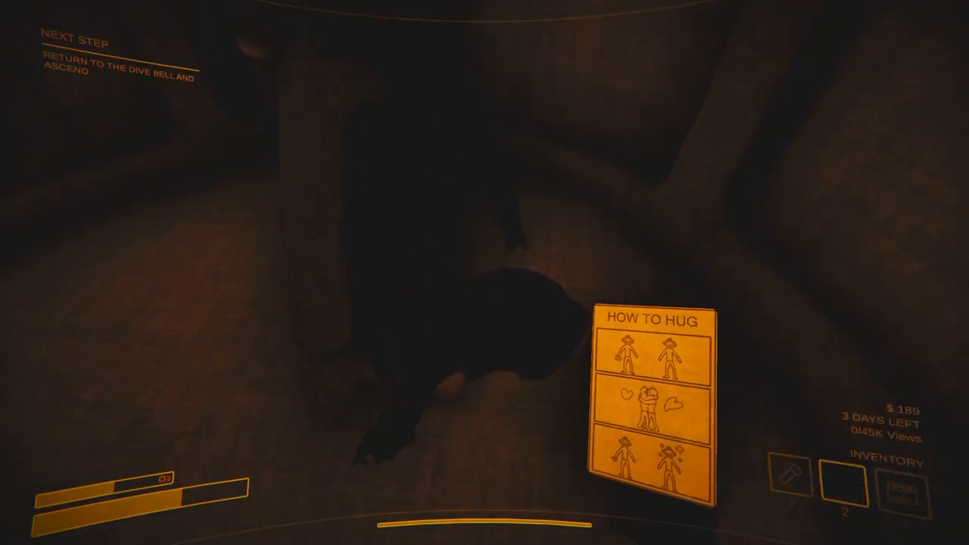
mouse_move(485, 272)
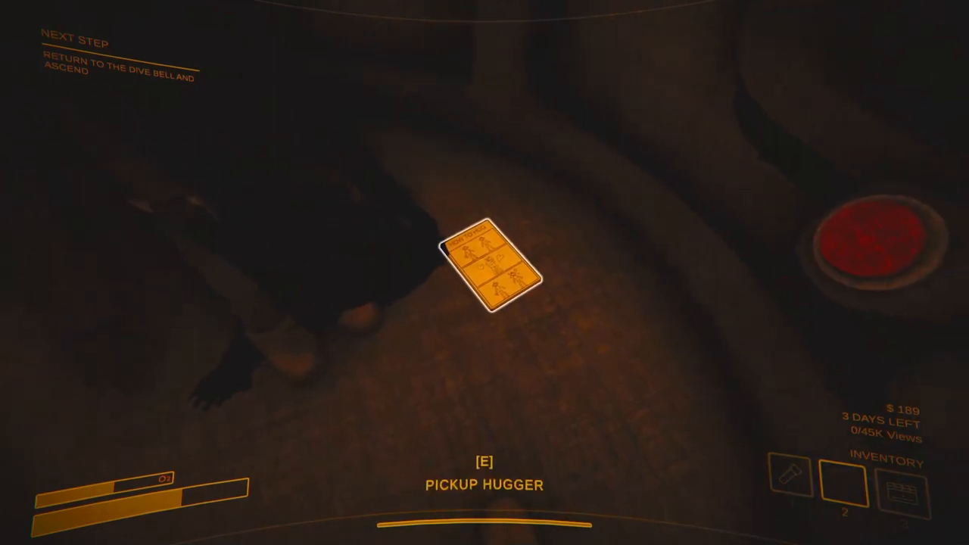
key("e")
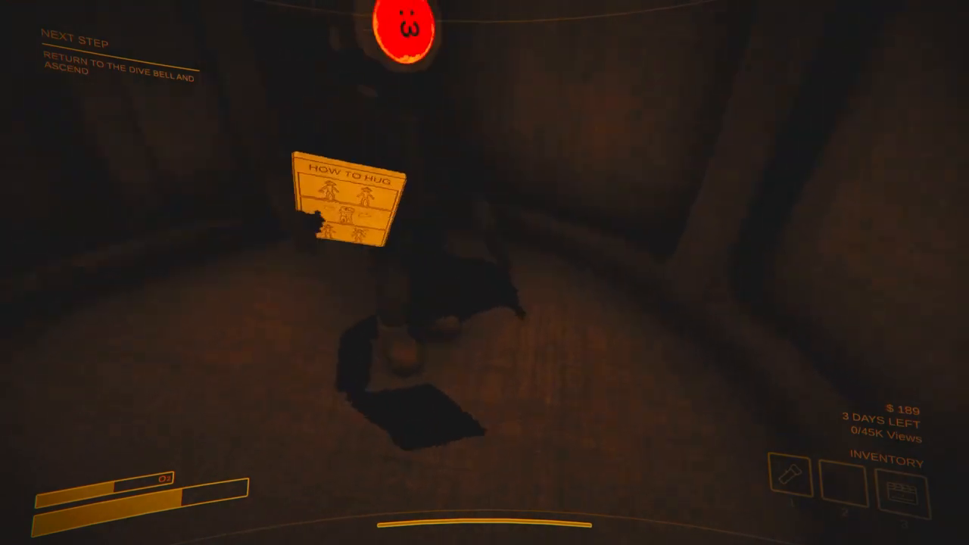
mouse_move(484, 227)
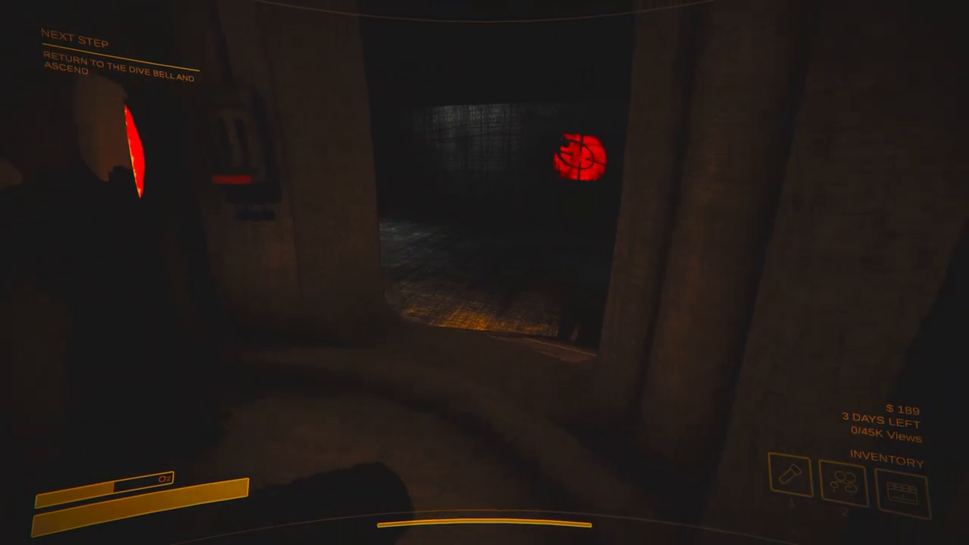
mouse_move(484, 273)
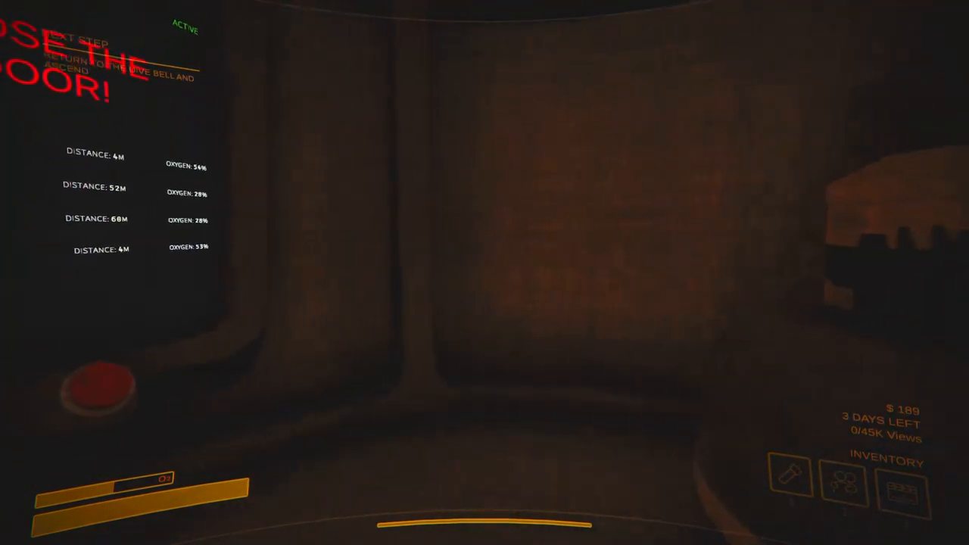
mouse_move(485, 272)
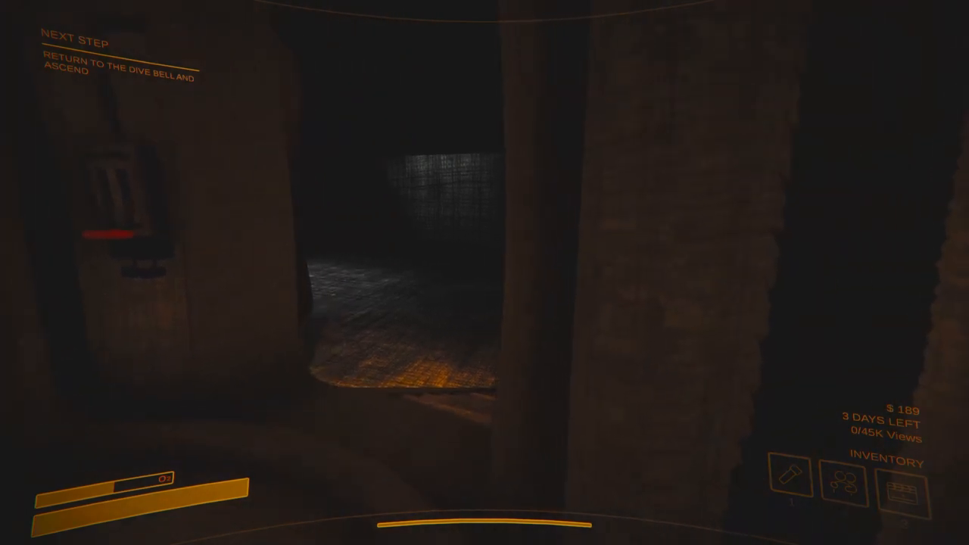
mouse_move(484, 273)
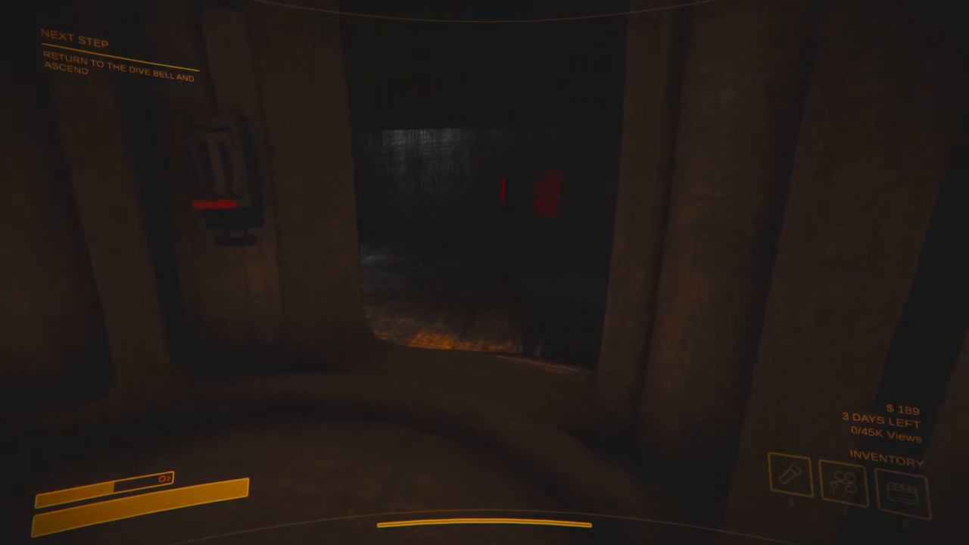
mouse_move(484, 273)
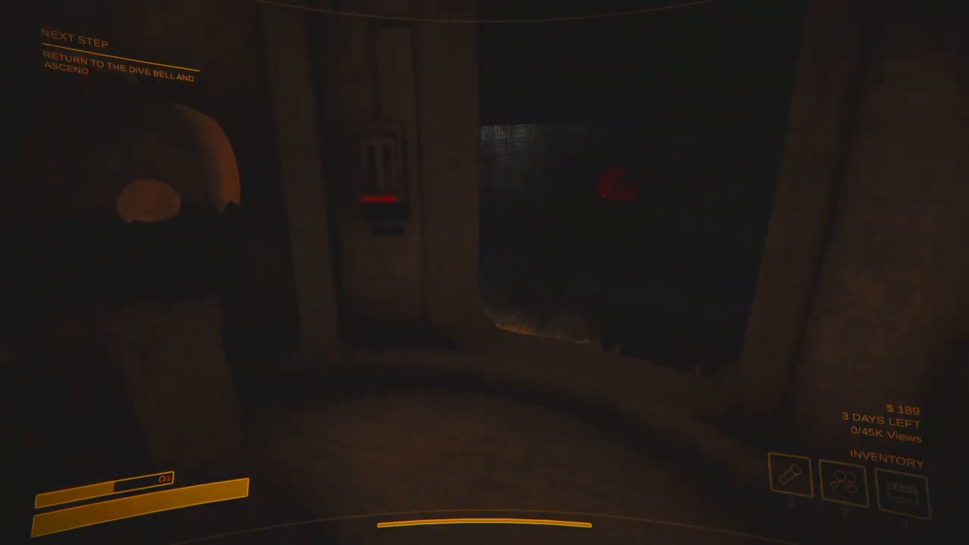
mouse_move(485, 272)
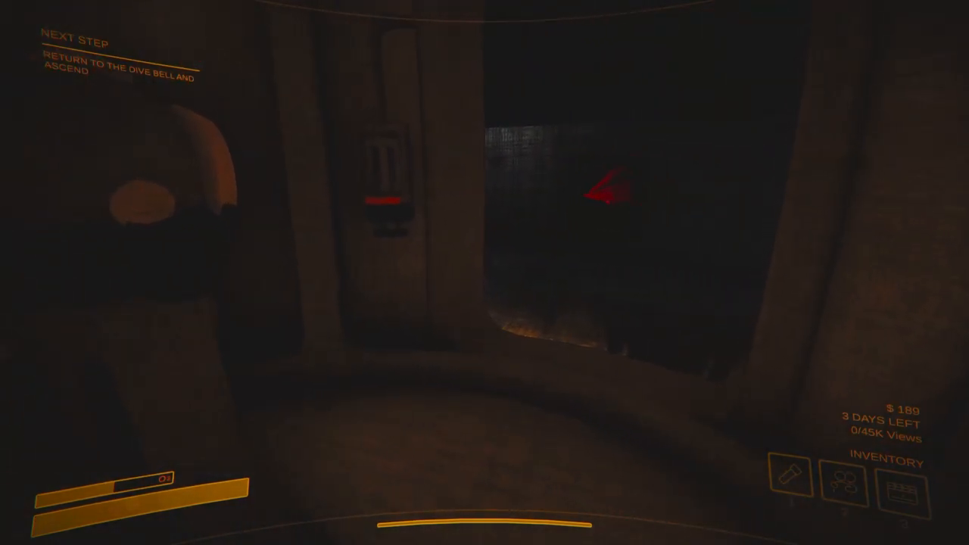
mouse_move(485, 273)
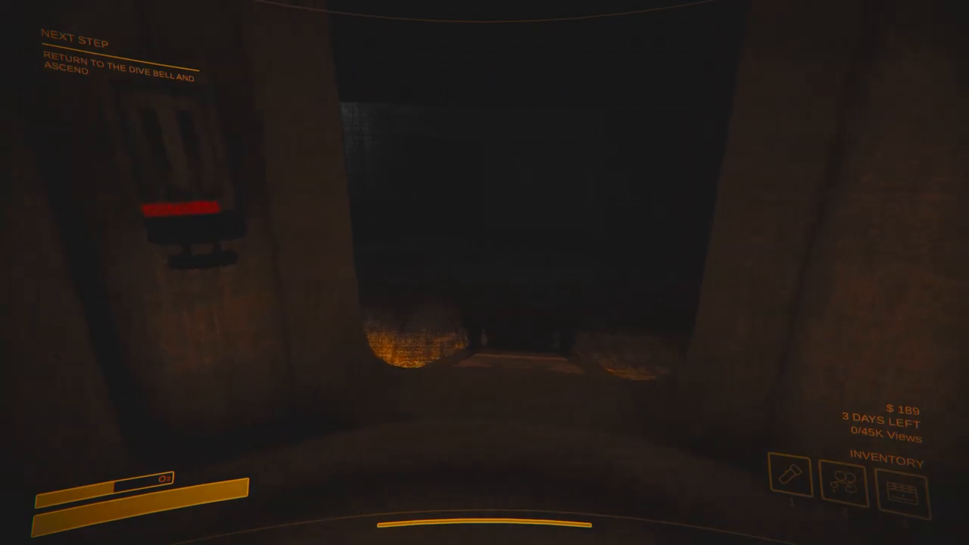
mouse_move(485, 273)
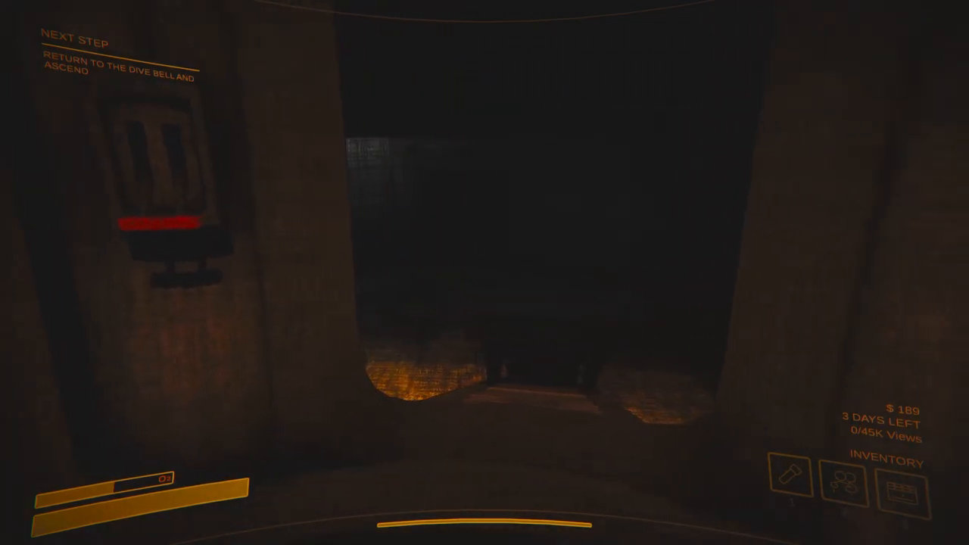
mouse_move(484, 272)
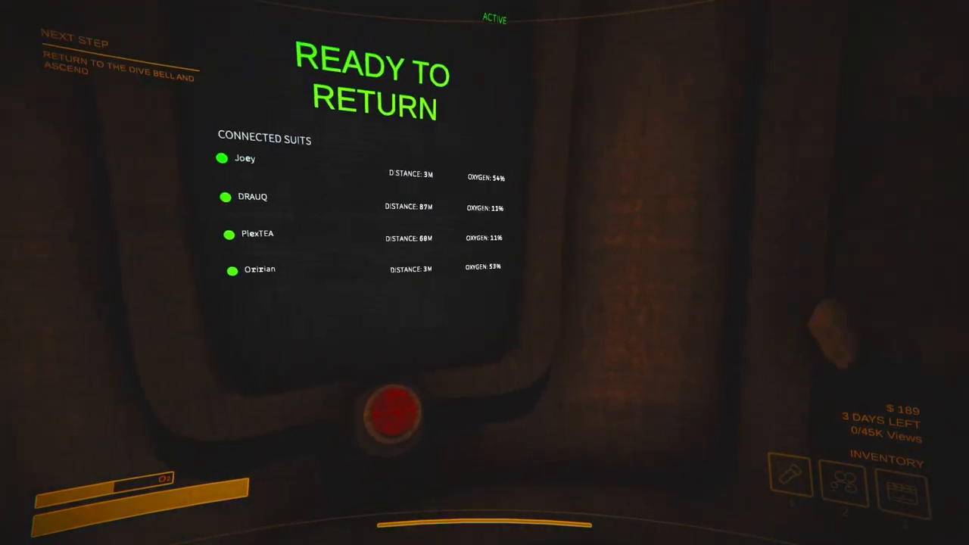
mouse_move(484, 272)
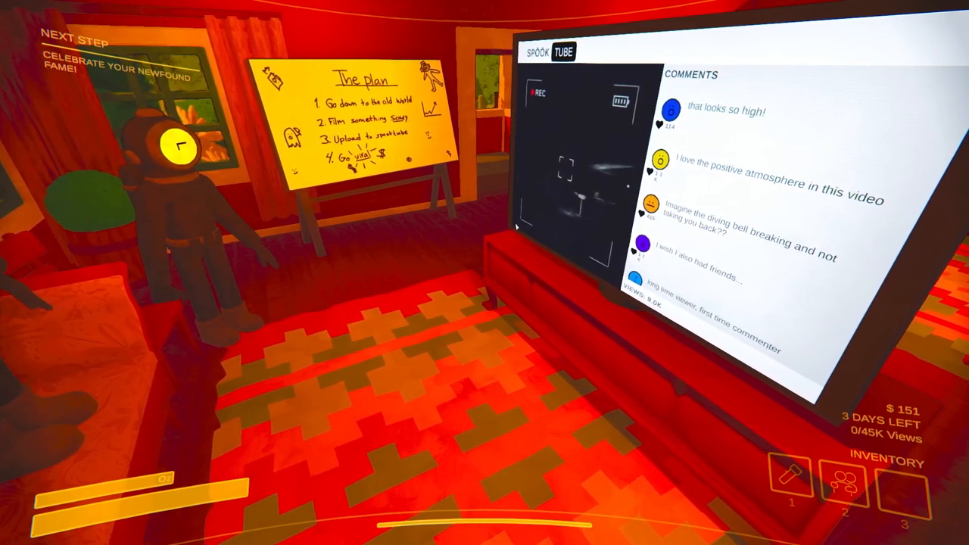
mouse_move(485, 273)
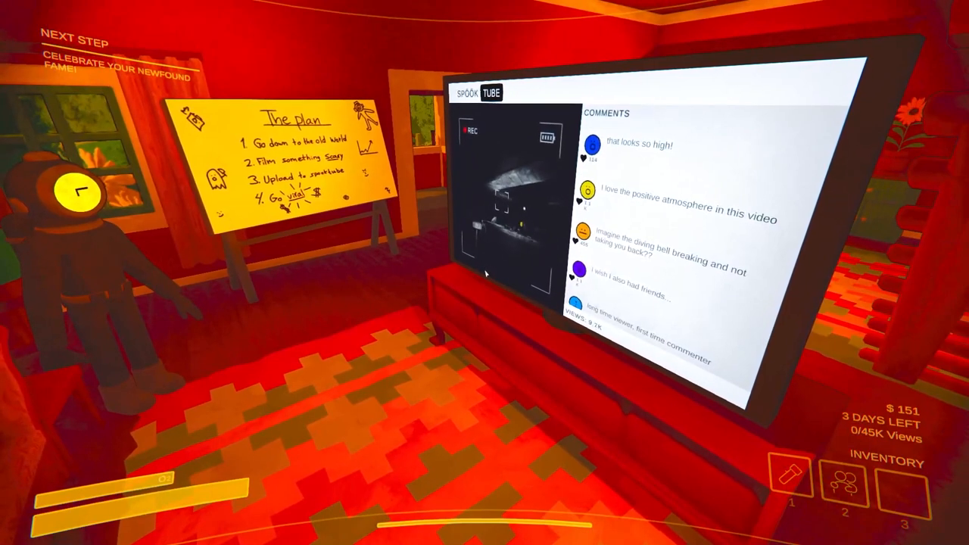